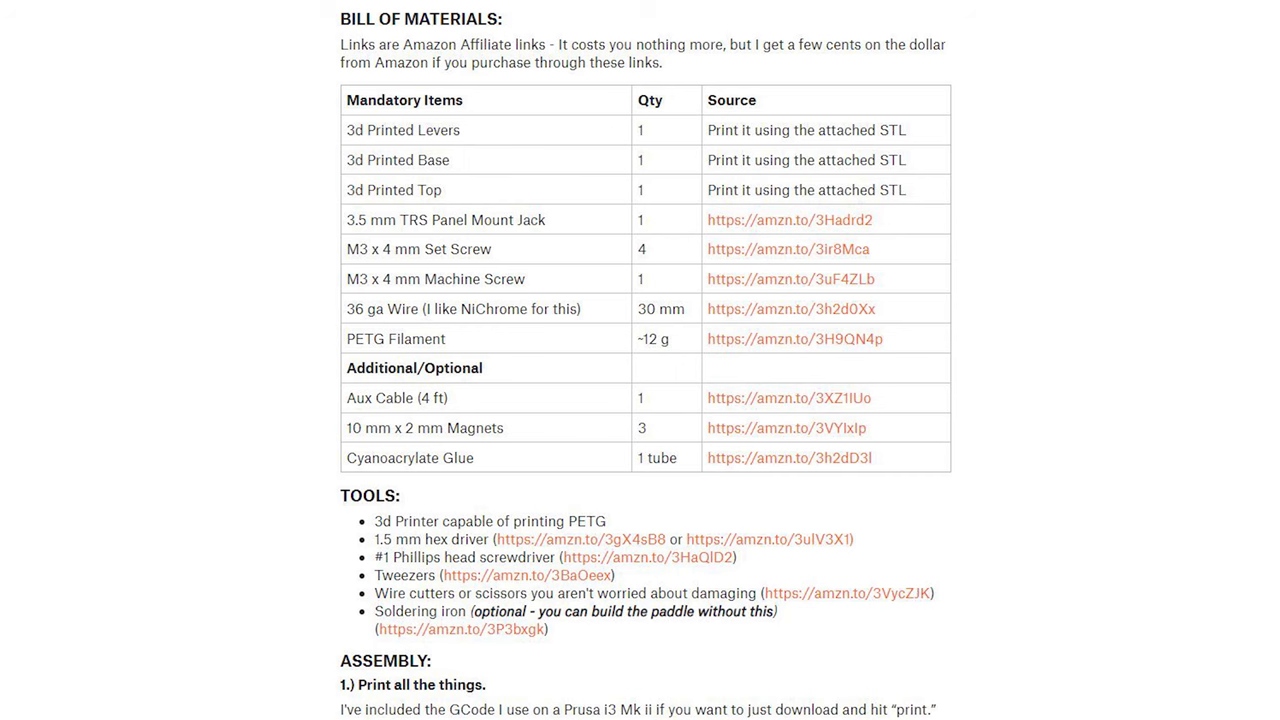
scroll(down, 3)
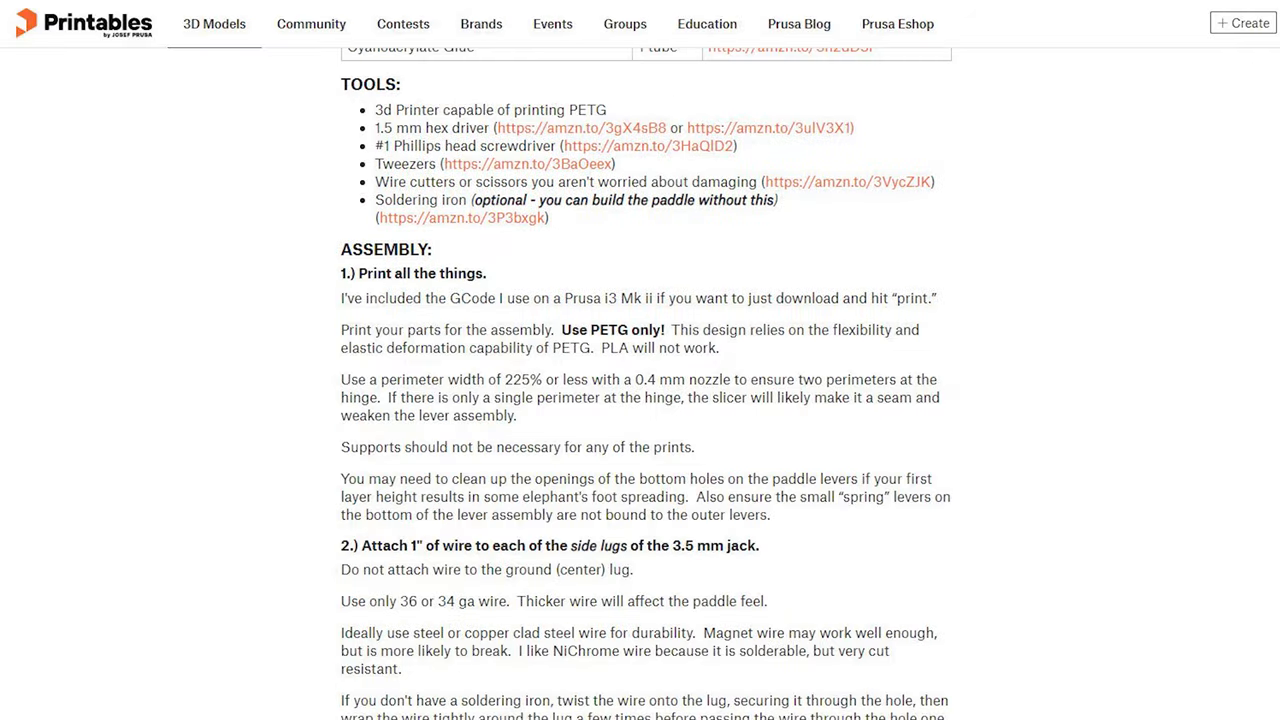